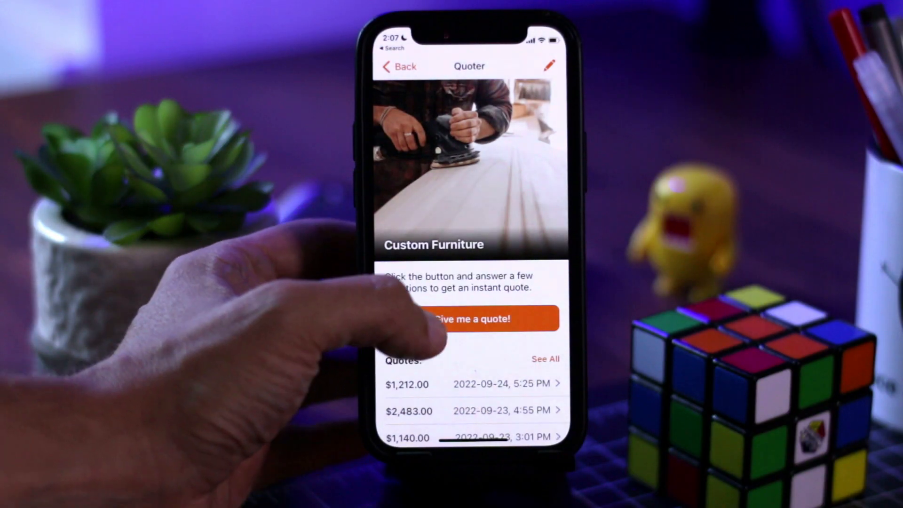
Start the quote questionnaire, enter the email and submit it to get the $1,092.00 chair quote.
{"action": "left_click", "coordinate": [468, 319]}
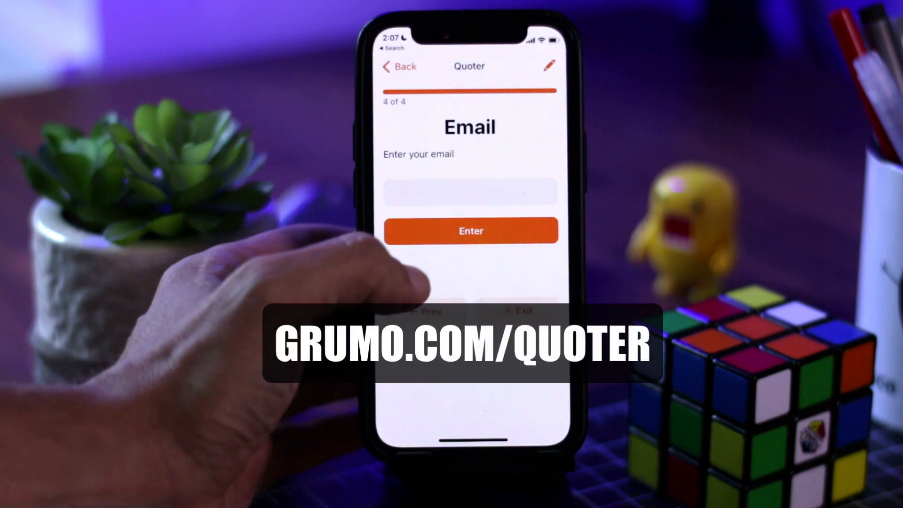
{"action": "left_click", "coordinate": [470, 192]}
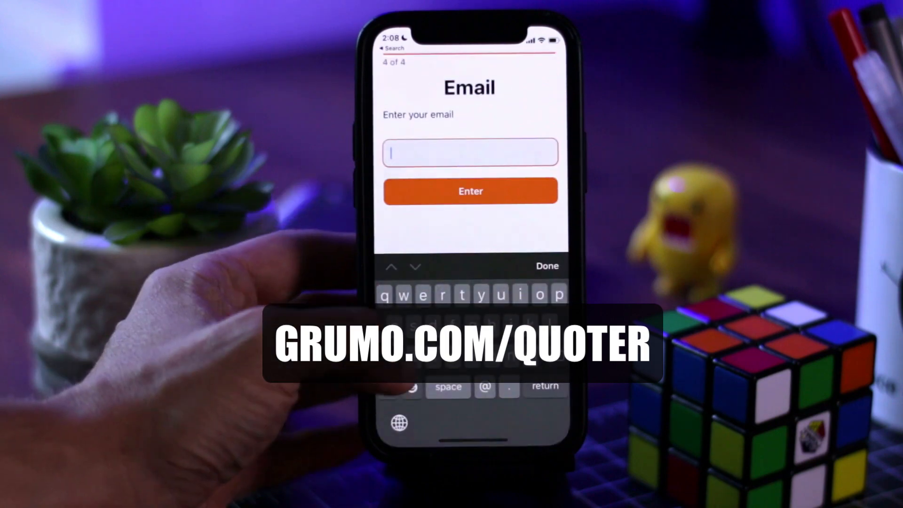
{"action": "left_click", "coordinate": [470, 191]}
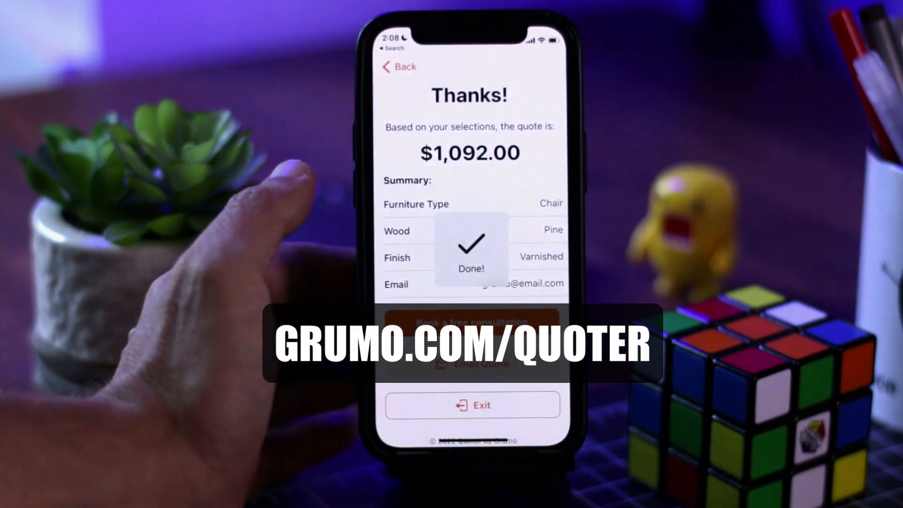